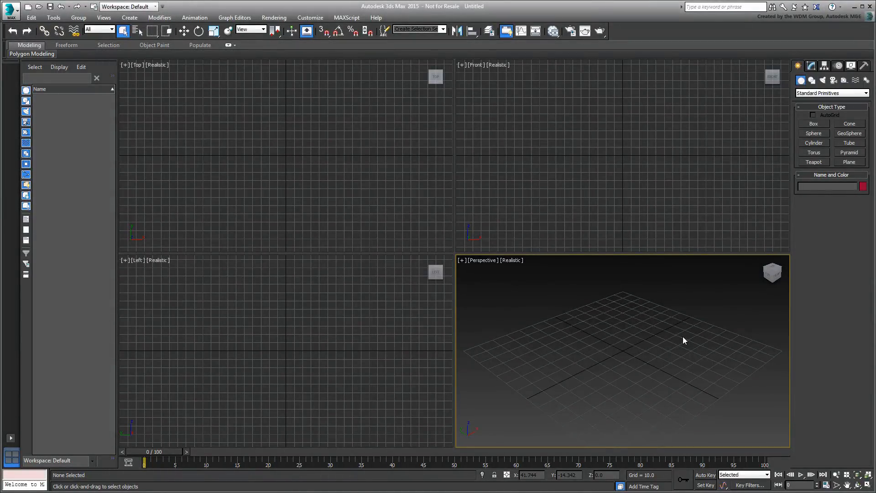
- Bring up the Welcome Screen from the Help menu, showing recent files and start-up templates
{"action": "left_click", "coordinate": [375, 17]}
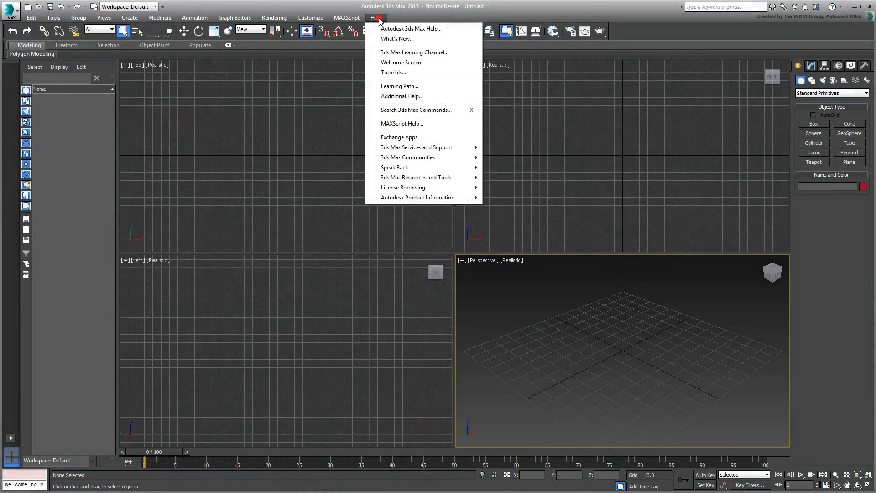
{"action": "left_click", "coordinate": [401, 62]}
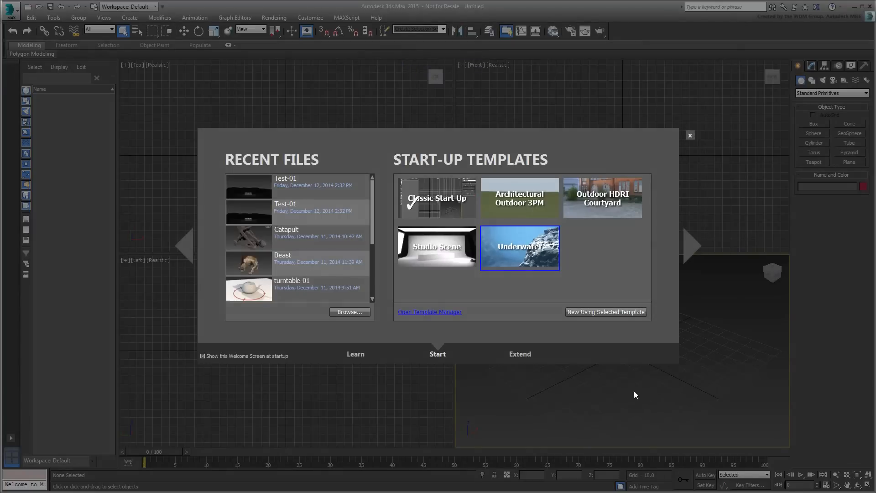
{"action": "mouse_move", "coordinate": [582, 389]}
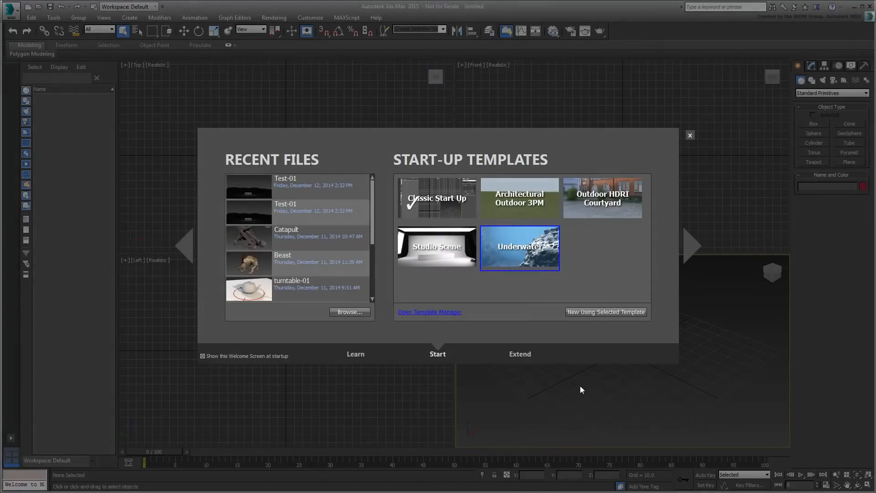
- In Template Manager, review Architectural Outdoor 3PM, Studio Scene, Underwater and Classic Start Up settings
{"action": "left_click", "coordinate": [429, 312]}
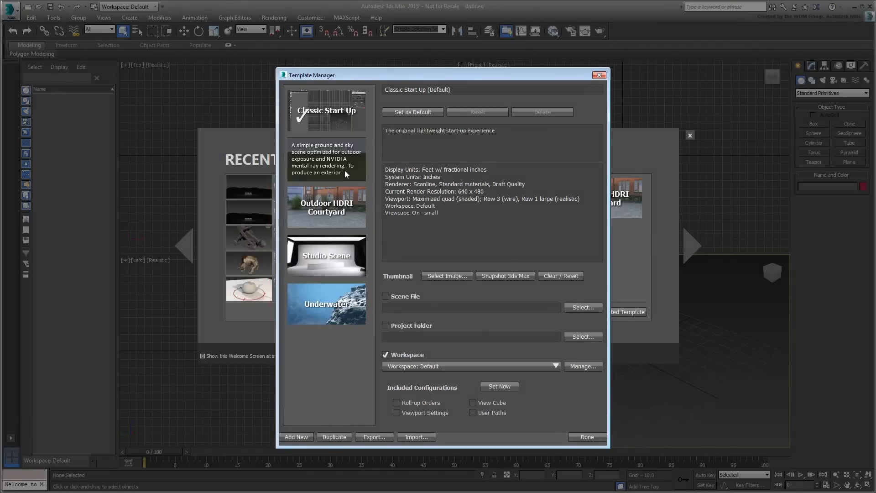
{"action": "left_click", "coordinate": [326, 159]}
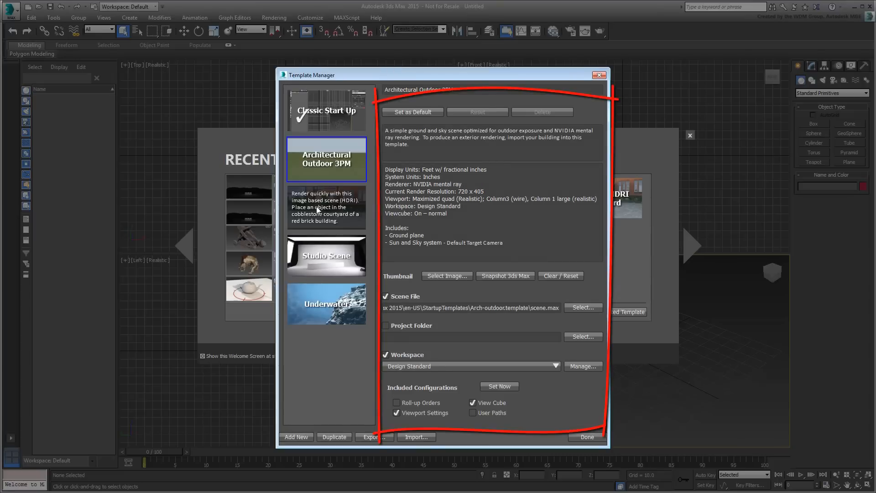
{"action": "left_click", "coordinate": [326, 256]}
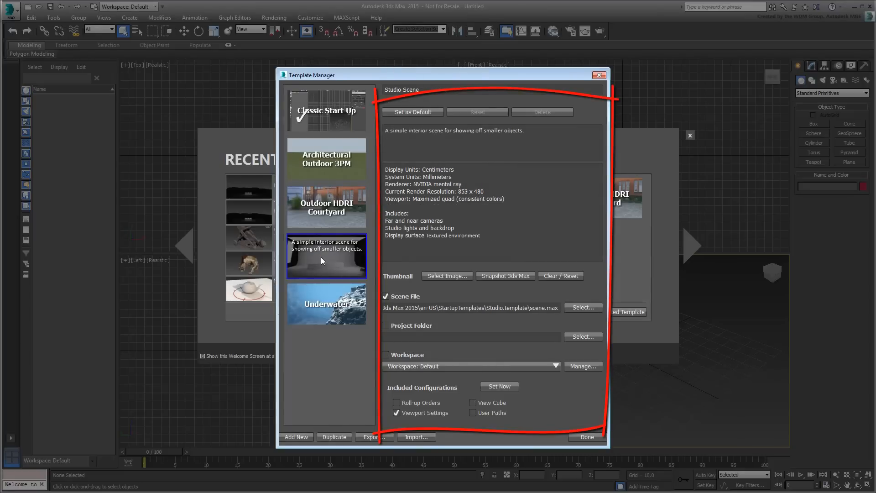
{"action": "left_click", "coordinate": [326, 303]}
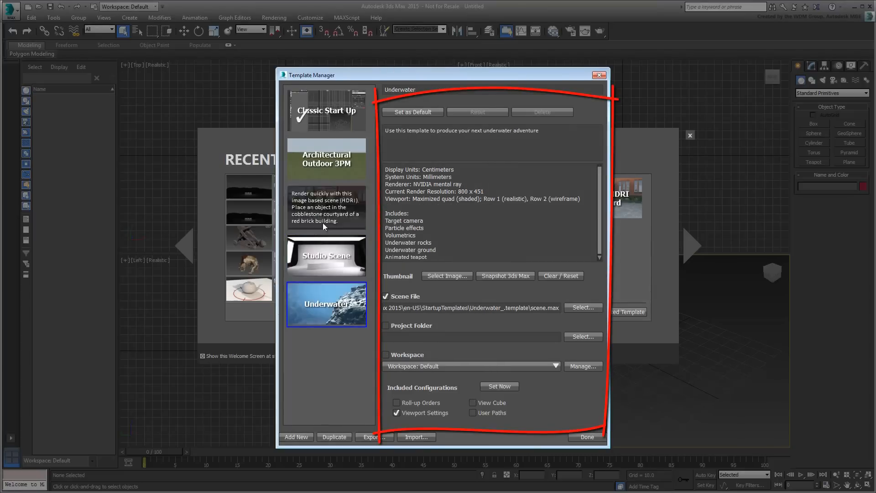
{"action": "left_click", "coordinate": [326, 111]}
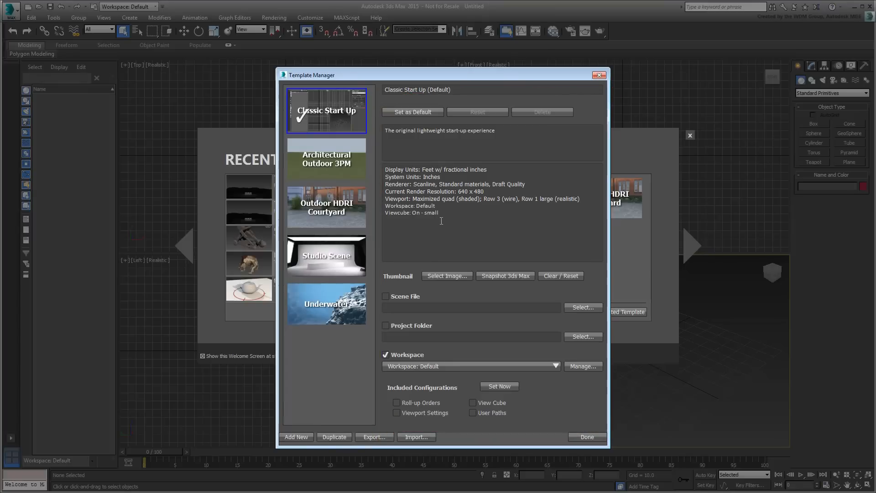
{"action": "mouse_move", "coordinate": [733, 416]}
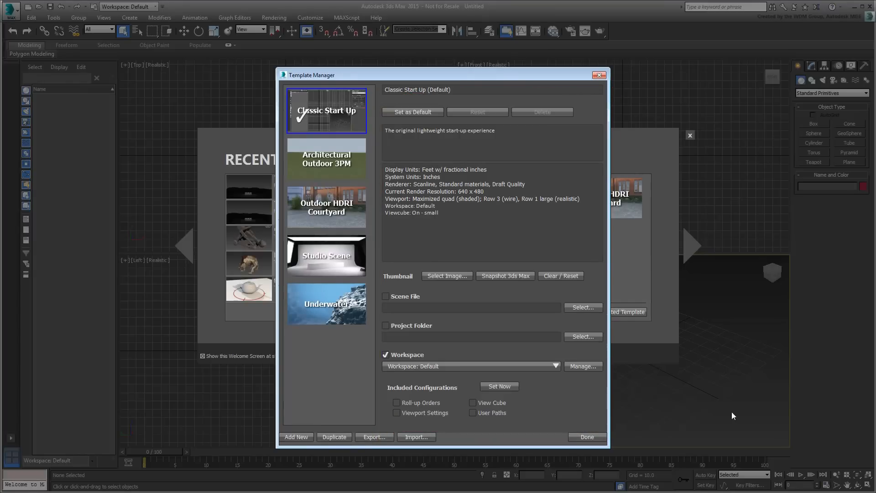
{"action": "left_click", "coordinate": [412, 112]}
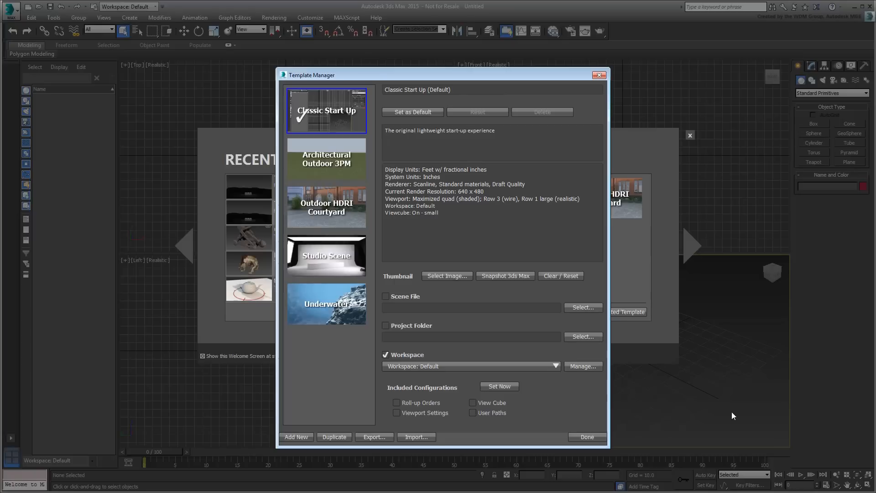
{"action": "left_click", "coordinate": [326, 159]}
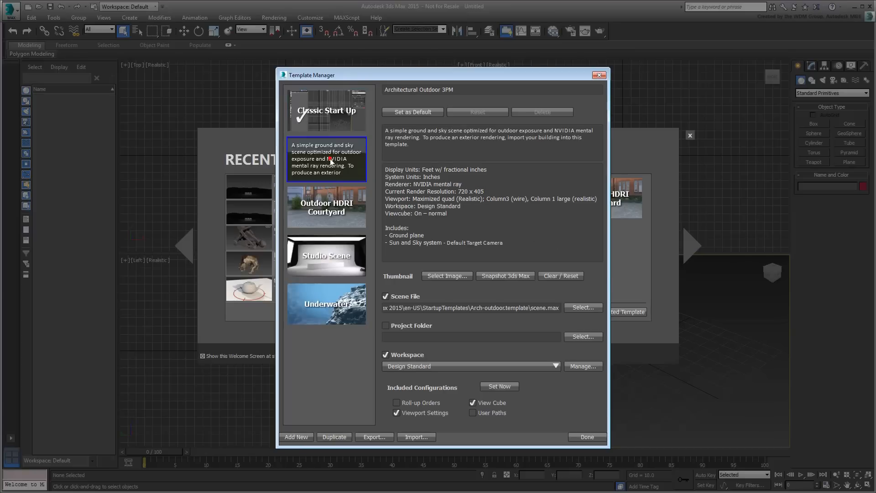
- Set Architectural Outdoor 3PM as the default template and close the Template Manager with Done
{"action": "left_click", "coordinate": [412, 112]}
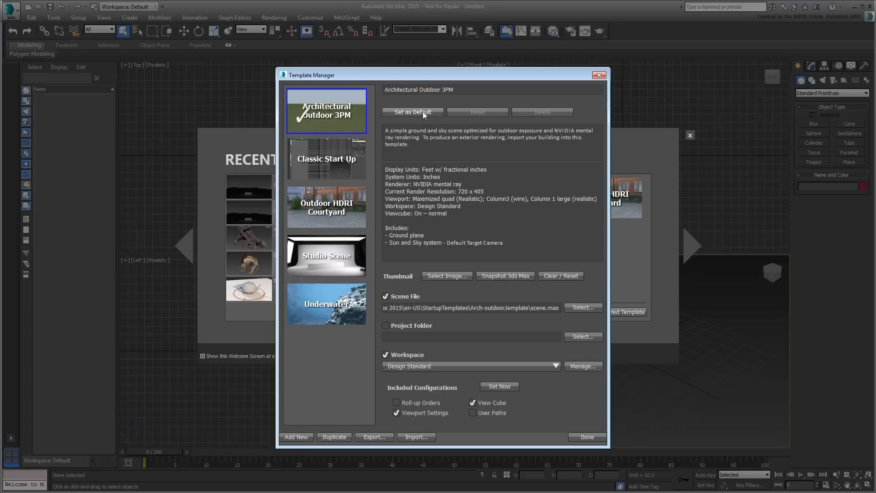
{"action": "left_click", "coordinate": [412, 113]}
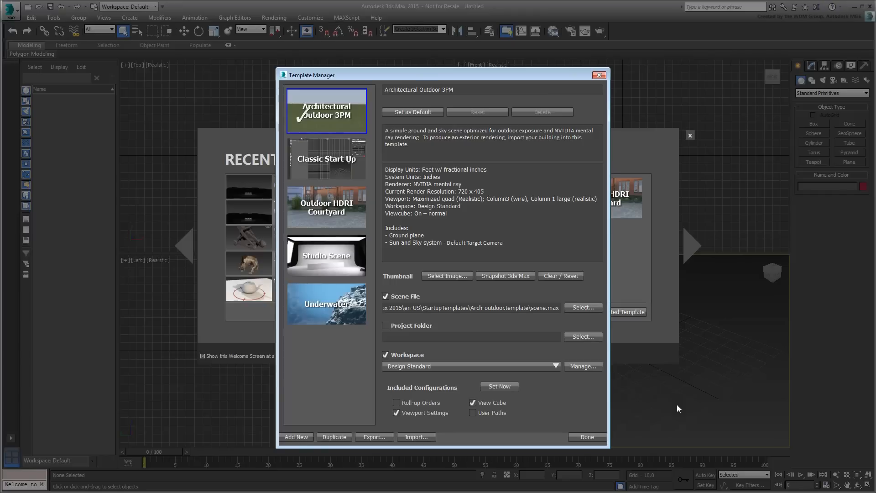
{"action": "mouse_move", "coordinate": [670, 409]}
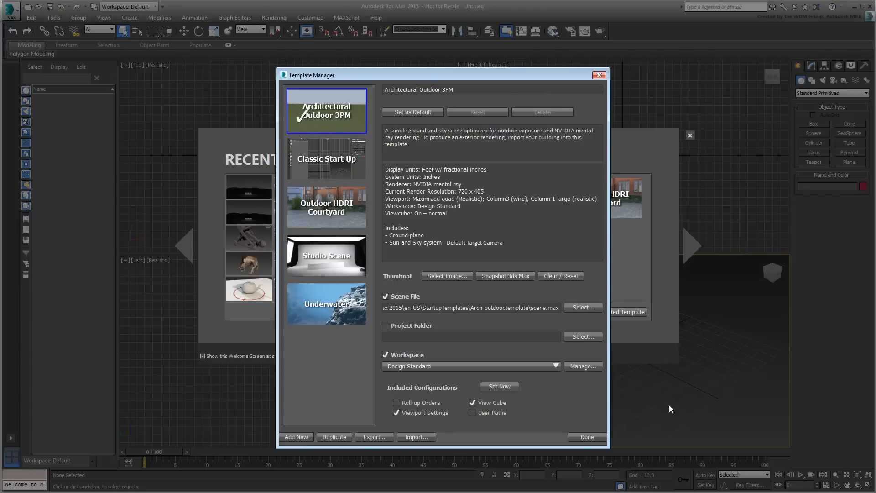
{"action": "left_click", "coordinate": [586, 437]}
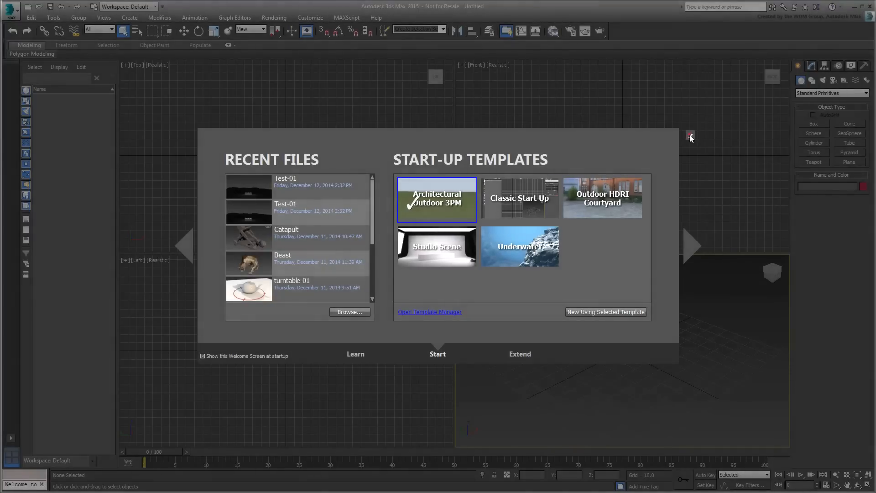
- Reset 3ds Max into the Architectural Outdoor 3PM template, accepting the file's unit scale
{"action": "left_click", "coordinate": [691, 137]}
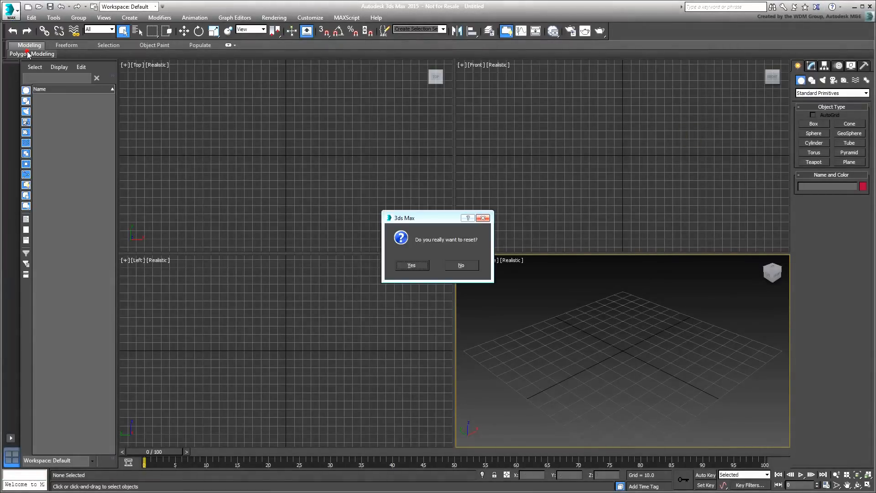
{"action": "left_click", "coordinate": [411, 265]}
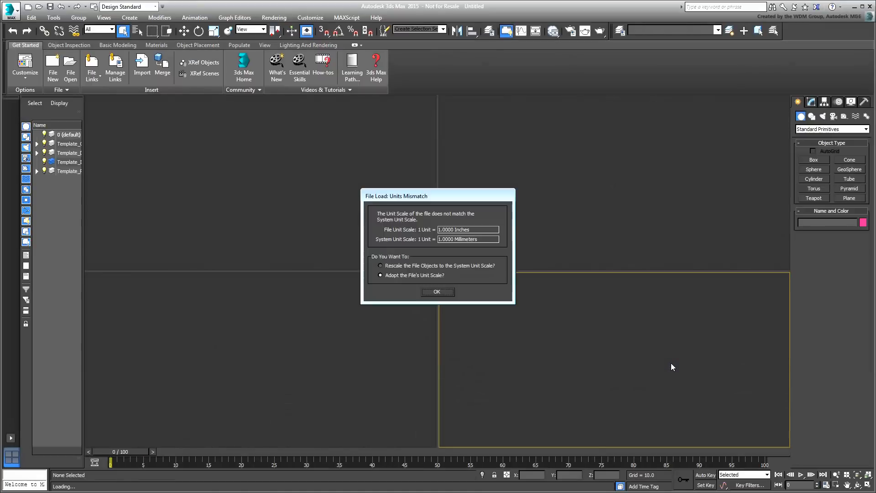
{"action": "left_click", "coordinate": [437, 292]}
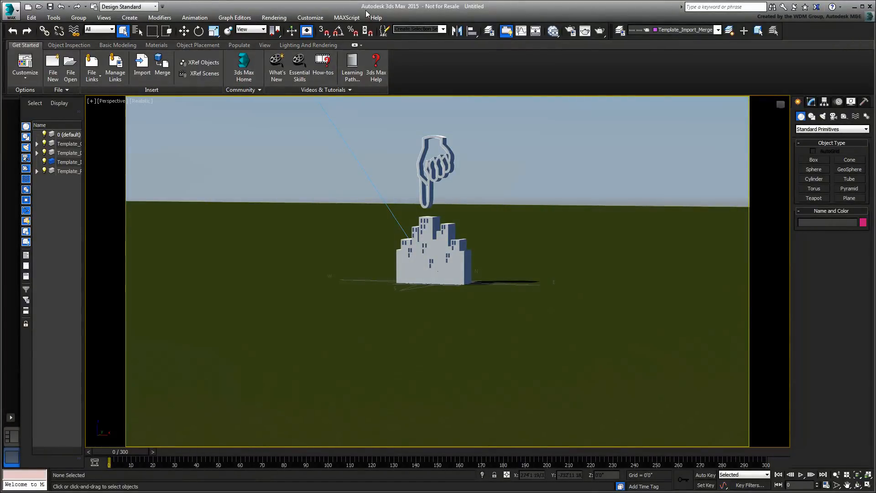
- Via Welcome Screen and Template Manager, set Classic Start Up as the default template again
{"action": "left_click", "coordinate": [375, 18]}
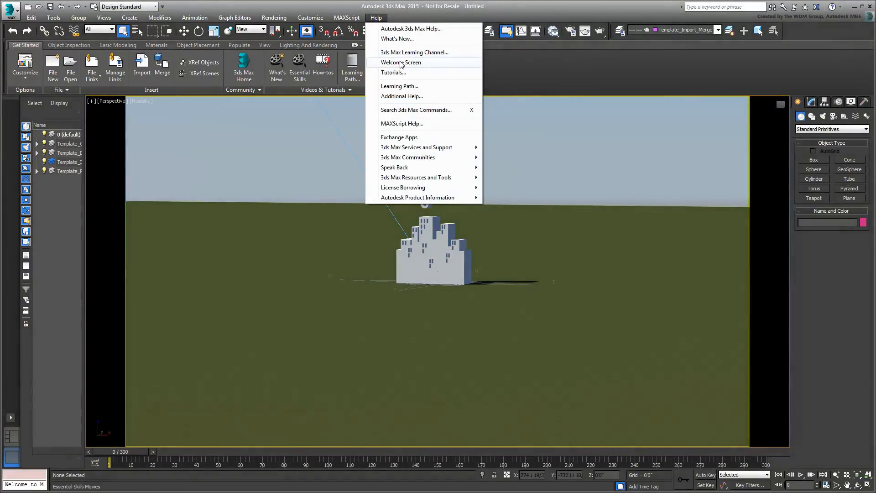
{"action": "left_click", "coordinate": [400, 62]}
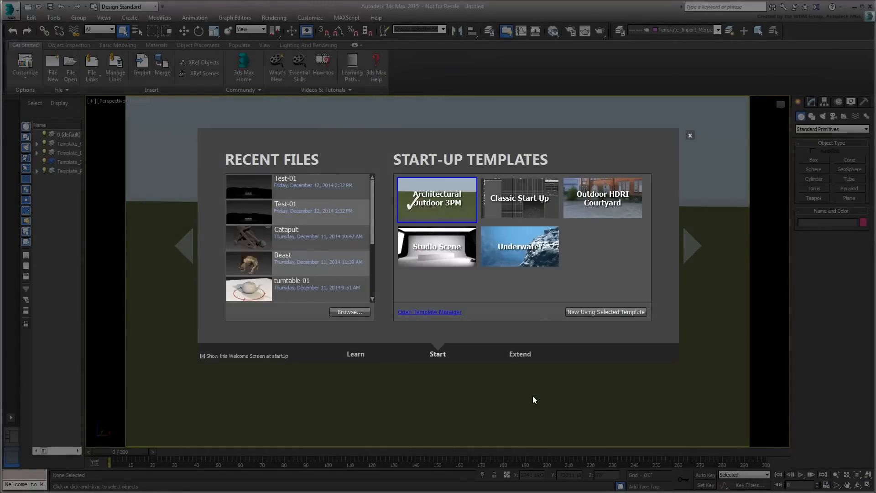
{"action": "left_click", "coordinate": [429, 312]}
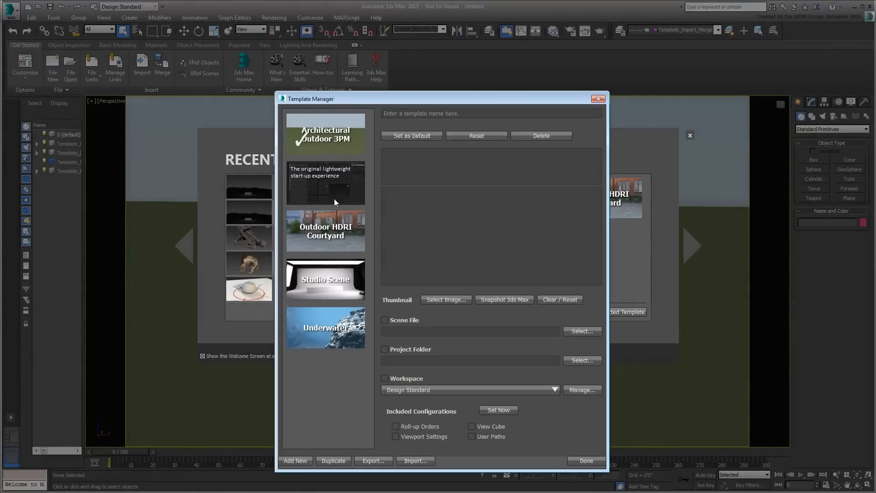
{"action": "left_click", "coordinate": [325, 183]}
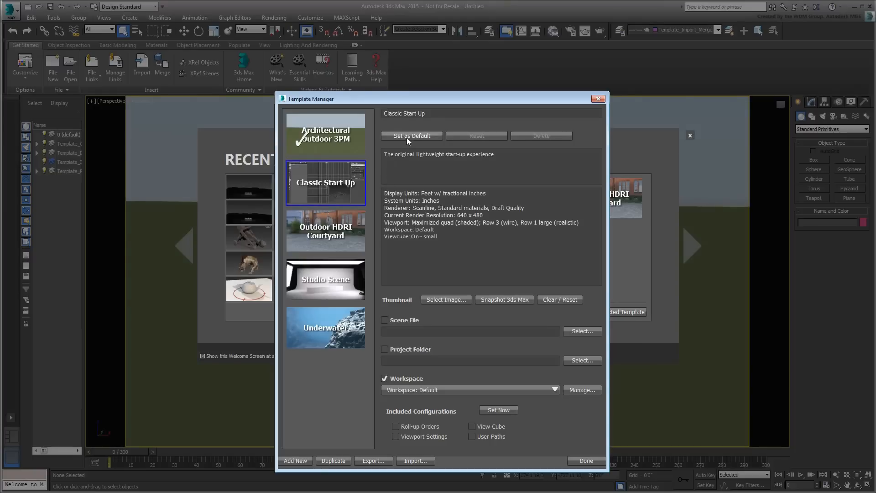
{"action": "left_click", "coordinate": [410, 136]}
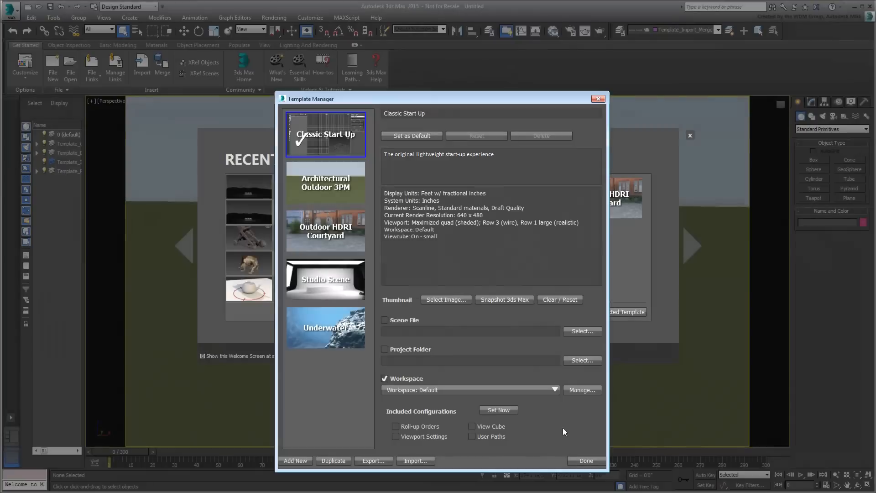
{"action": "left_click", "coordinate": [586, 460]}
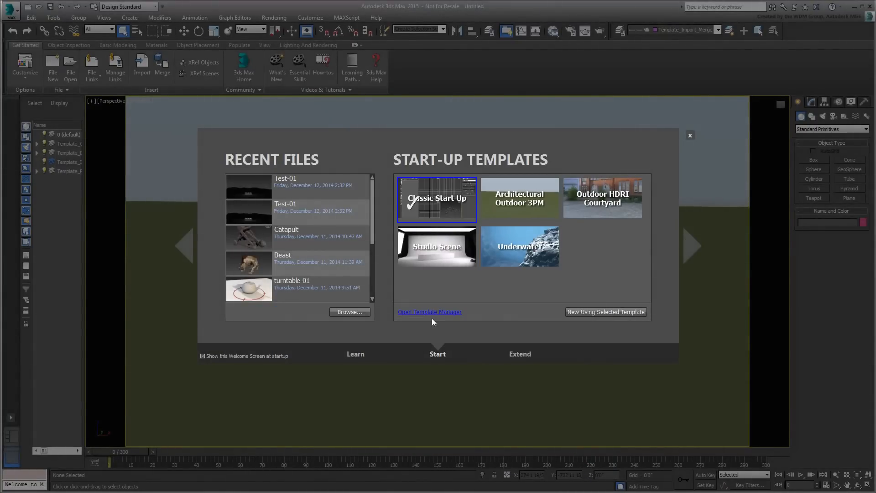
- Reopen the Template Manager and view the Architectural Outdoor 3PM template's settings
{"action": "left_click", "coordinate": [429, 312]}
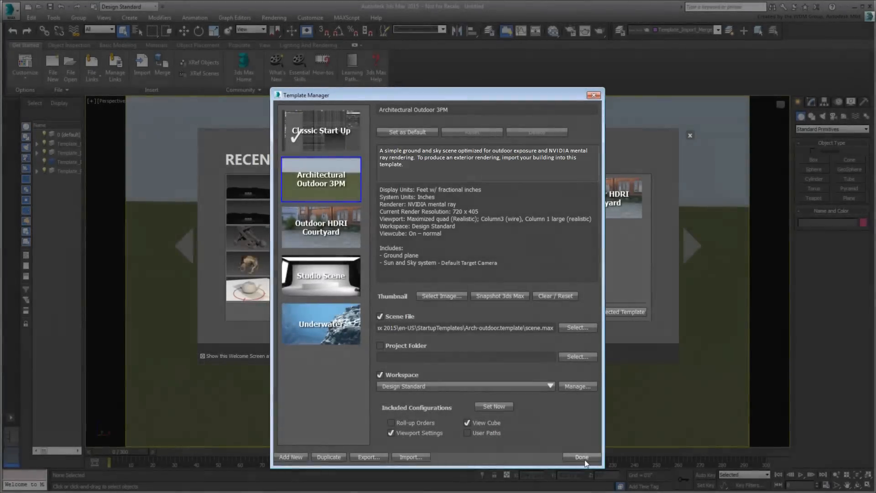
{"action": "left_click", "coordinate": [581, 456]}
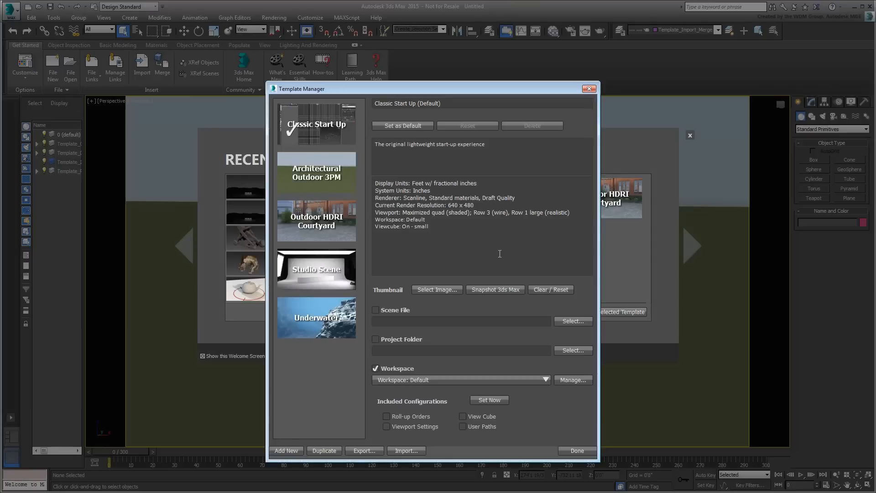
{"action": "left_click", "coordinate": [315, 173]}
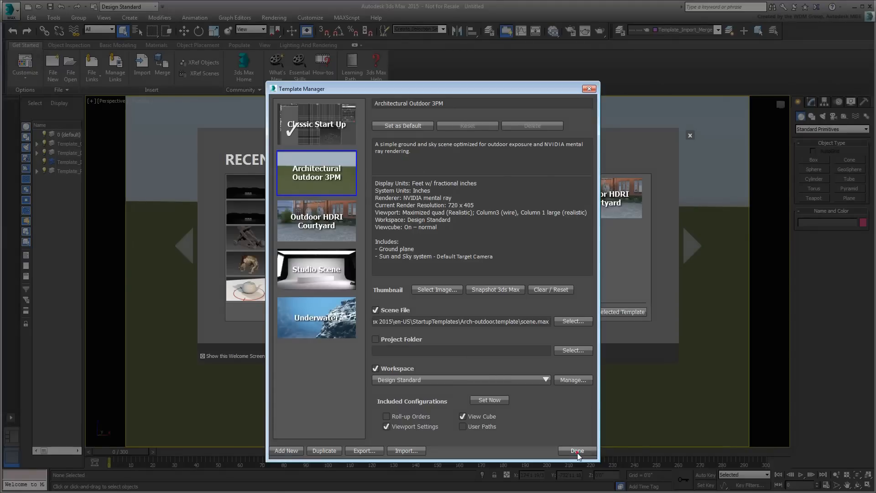
{"action": "left_click", "coordinate": [575, 451]}
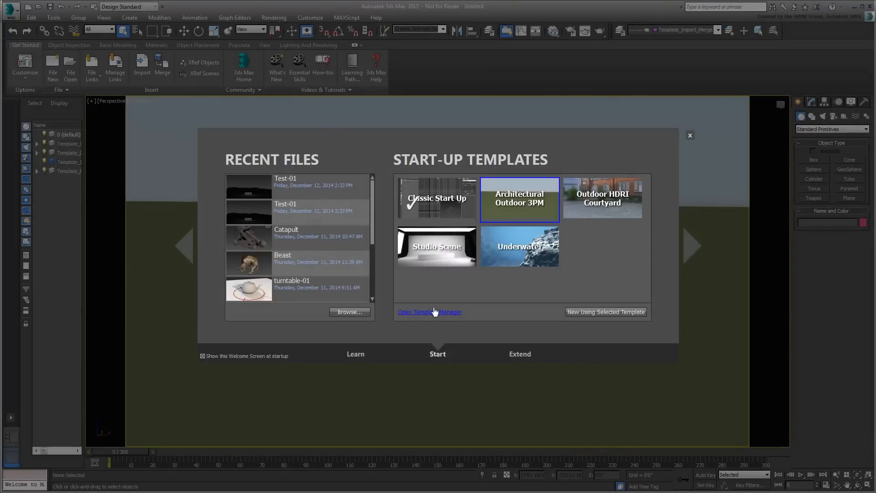
{"action": "left_click", "coordinate": [429, 312]}
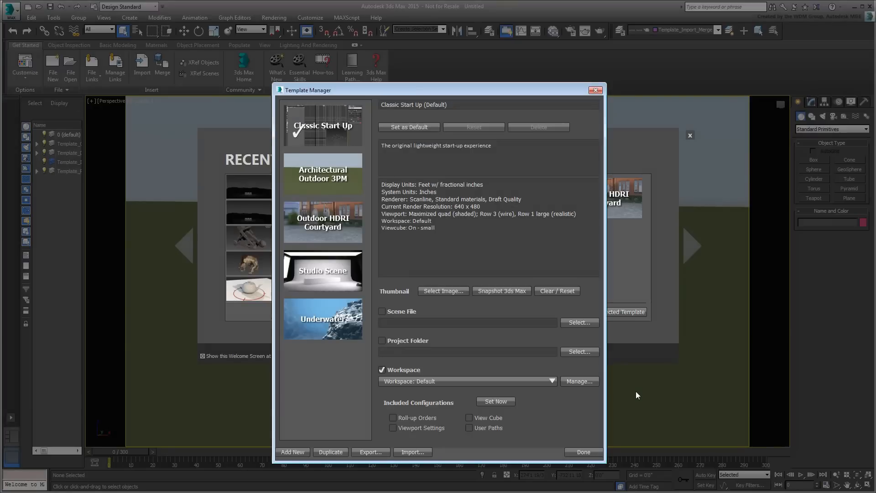
{"action": "mouse_move", "coordinate": [323, 182]}
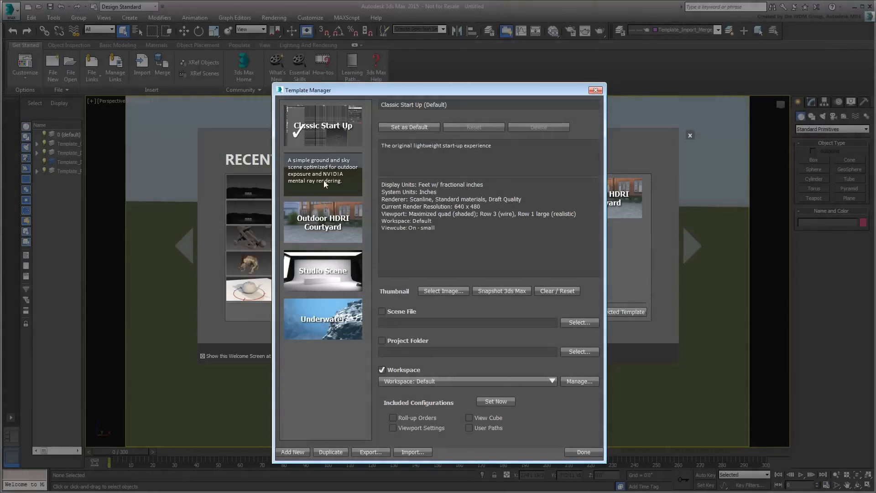
- Select Architectural Outdoor 3PM, leave the Template Manager, then dismiss its details panel
{"action": "left_click", "coordinate": [322, 174]}
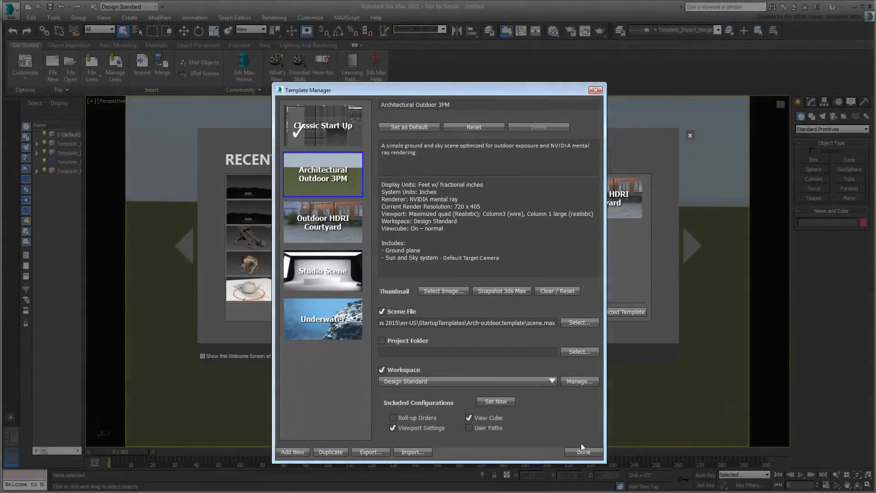
{"action": "left_click", "coordinate": [583, 451]}
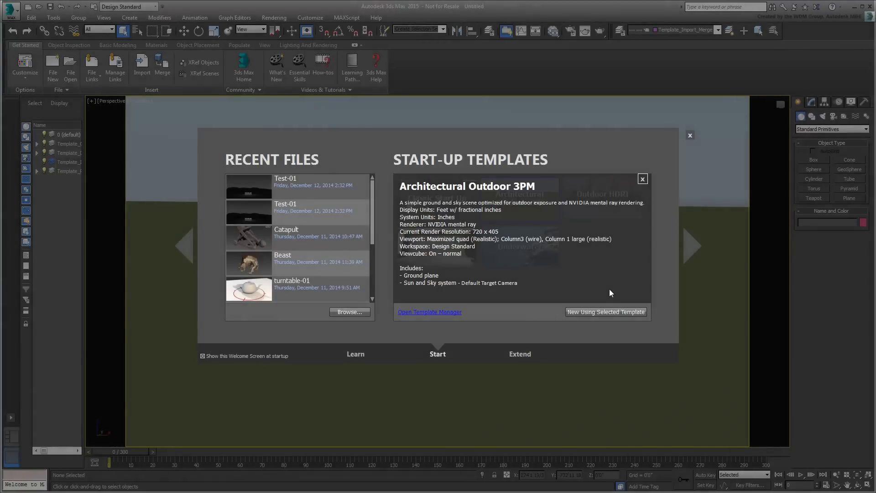
{"action": "mouse_move", "coordinate": [643, 181]}
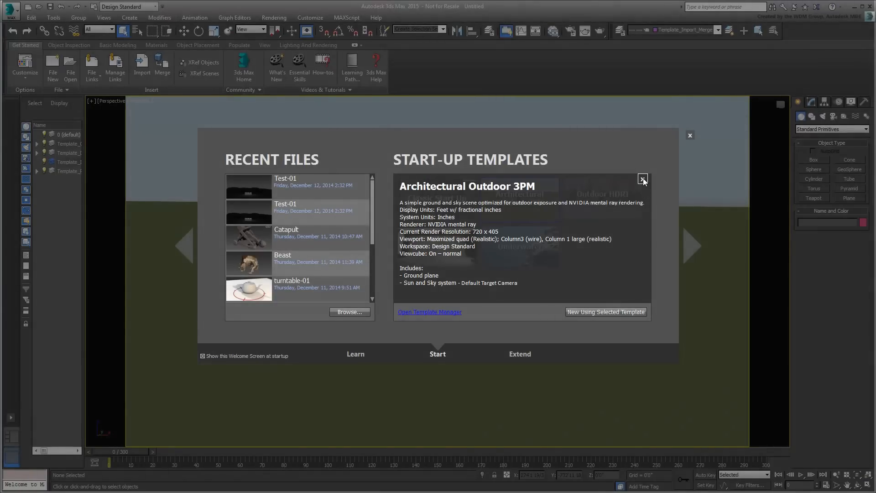
{"action": "left_click", "coordinate": [429, 312]}
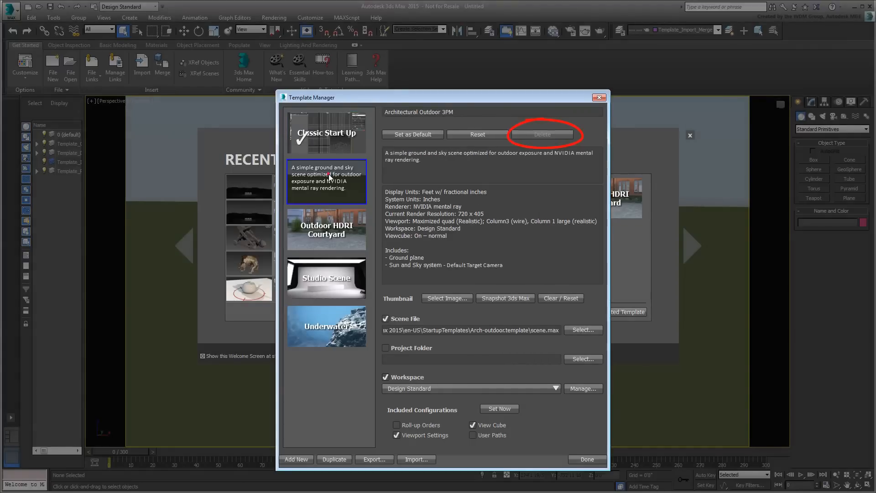
- Review the template thumbnails, then reset Architectural Outdoor 3PM to its original description and settings
{"action": "left_click", "coordinate": [326, 278]}
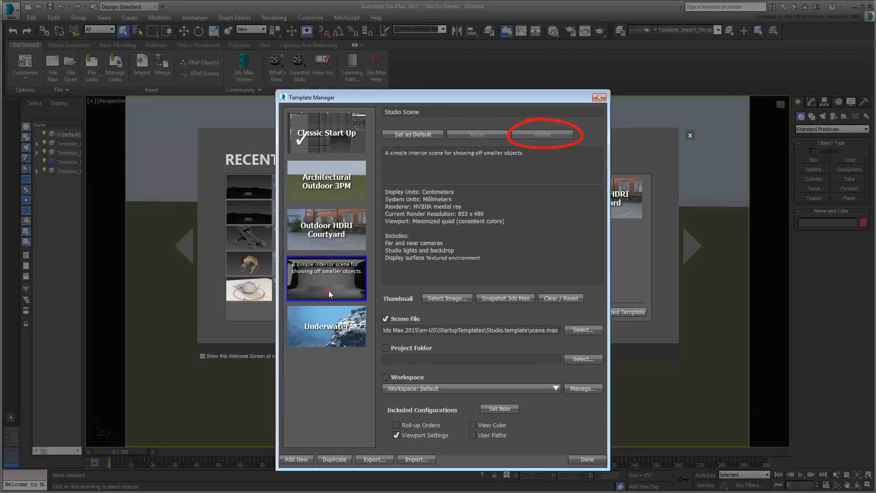
{"action": "left_click", "coordinate": [327, 327]}
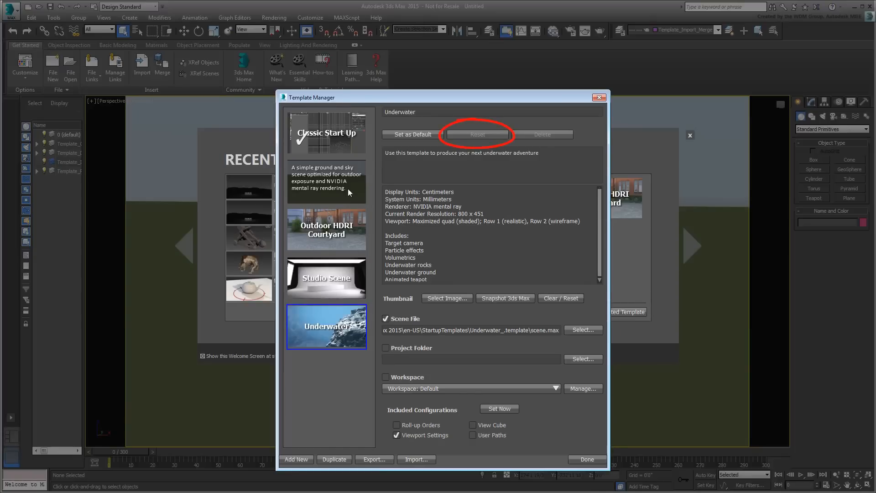
{"action": "left_click", "coordinate": [326, 132]}
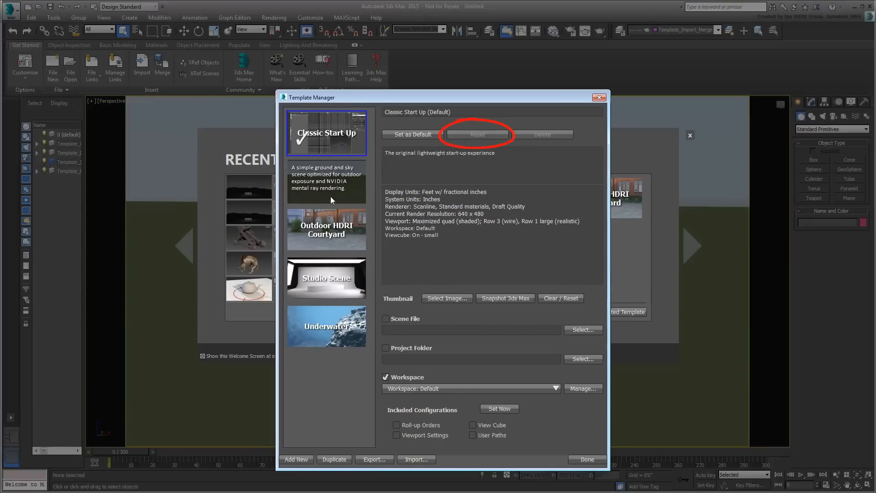
{"action": "left_click", "coordinate": [326, 180]}
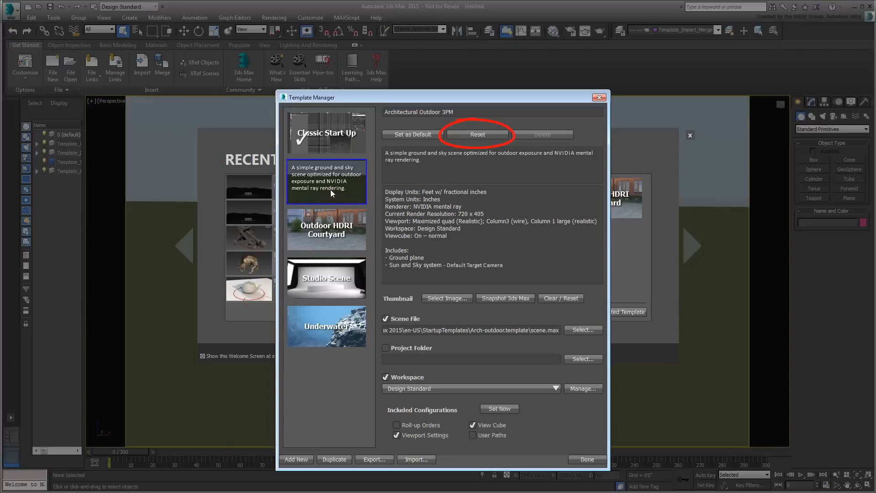
{"action": "left_click", "coordinate": [326, 327]}
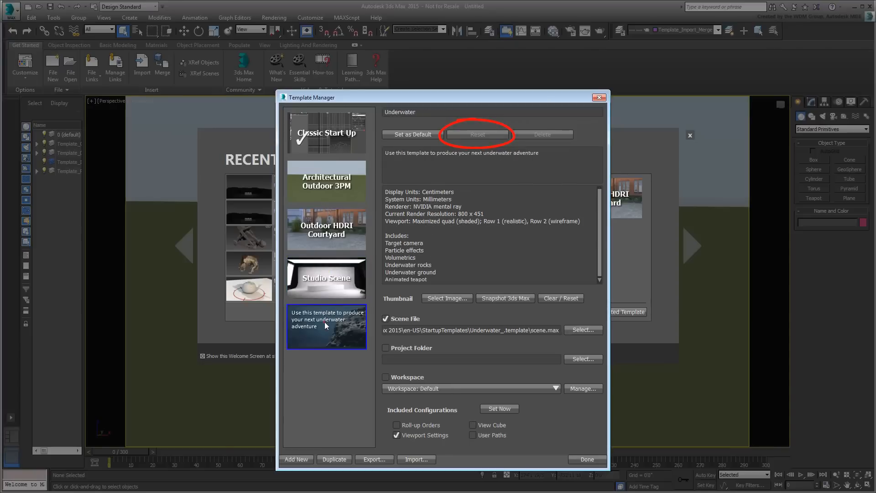
{"action": "left_click", "coordinate": [327, 180]}
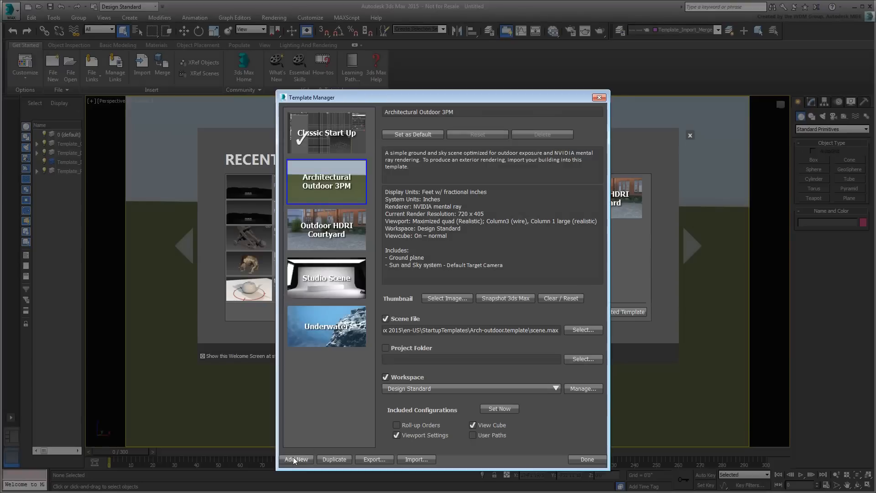
{"action": "left_click", "coordinate": [296, 459]}
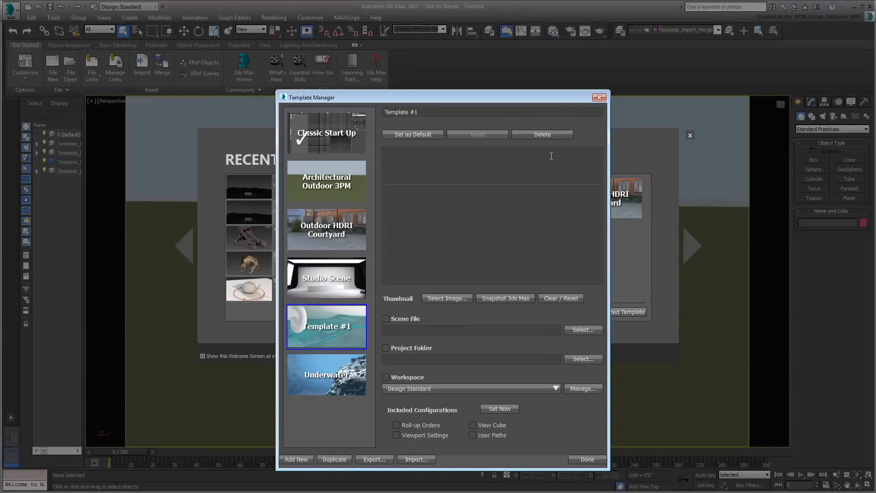
{"action": "left_click", "coordinate": [541, 134]}
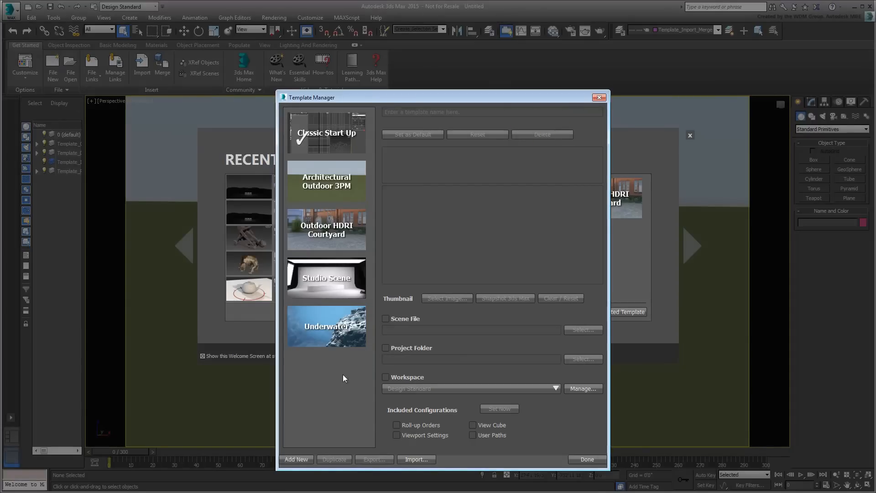
{"action": "mouse_move", "coordinate": [338, 406]}
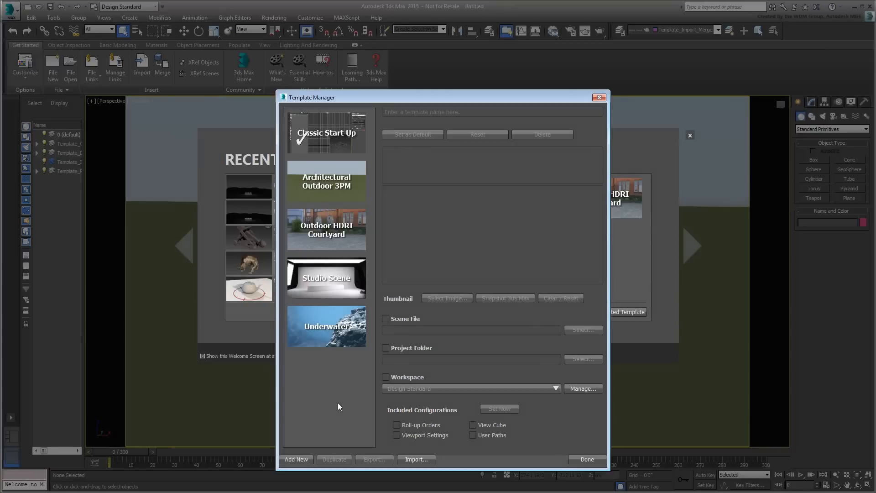
{"action": "mouse_move", "coordinate": [326, 180]}
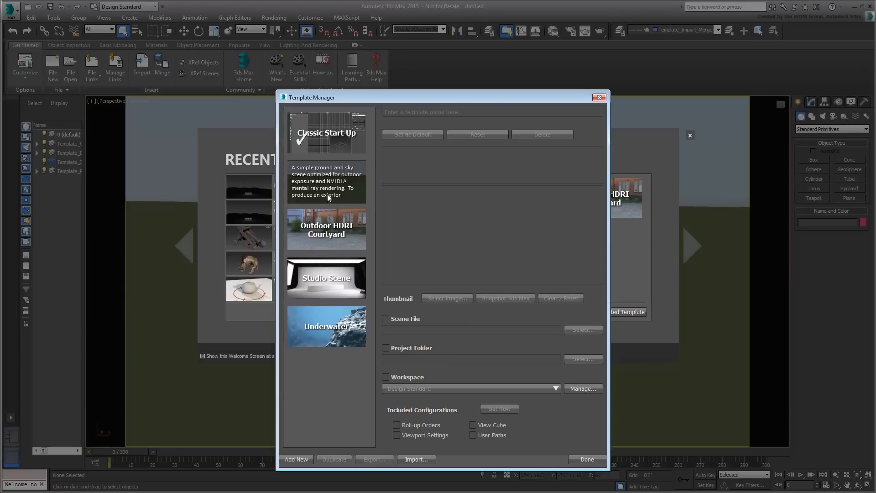
- Duplicate Architectural Outdoor 3PM and name the copy Architectural Outdoor 10PM
{"action": "left_click", "coordinate": [326, 181]}
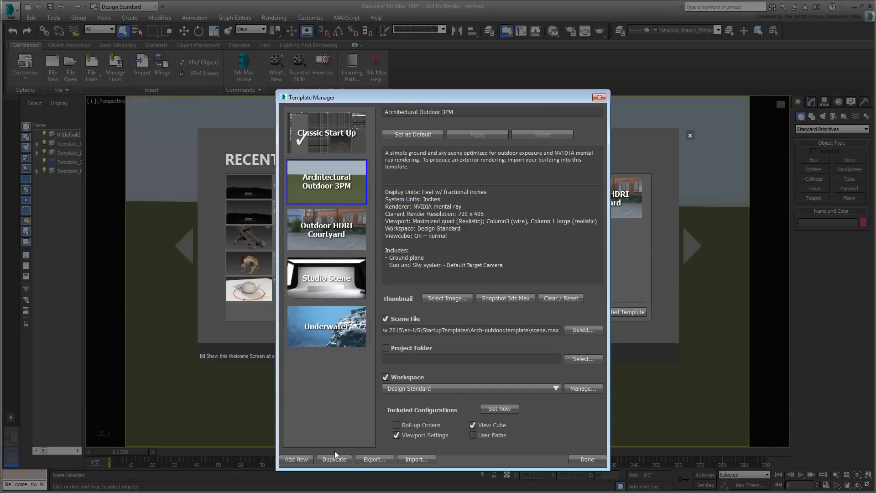
{"action": "left_click", "coordinate": [334, 459]}
{"action": "type", "text": "10"}
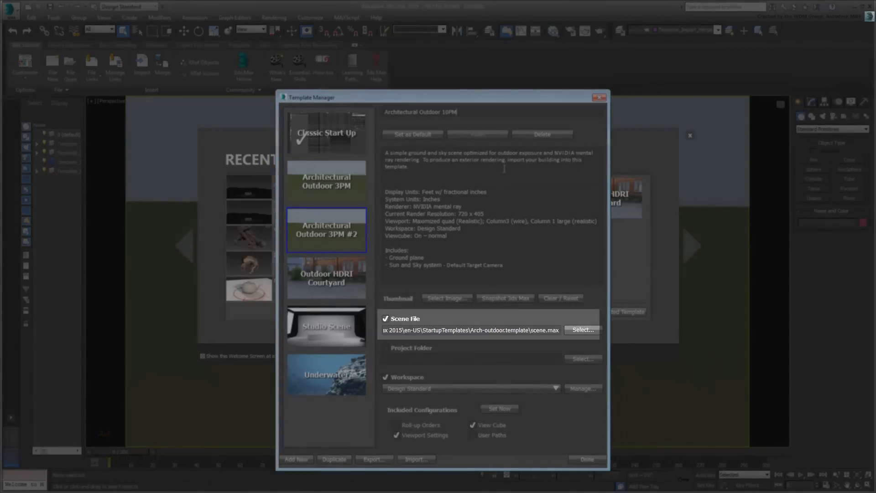
{"action": "left_click", "coordinate": [326, 180]}
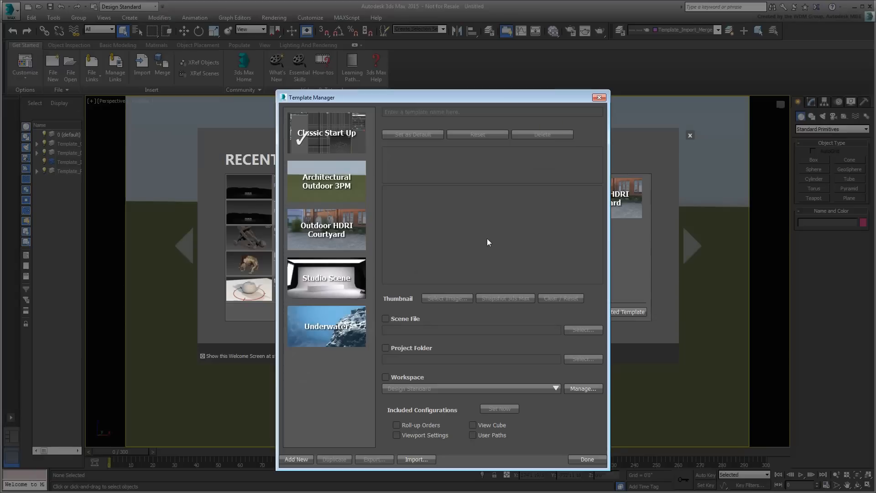
{"action": "mouse_move", "coordinate": [677, 399]}
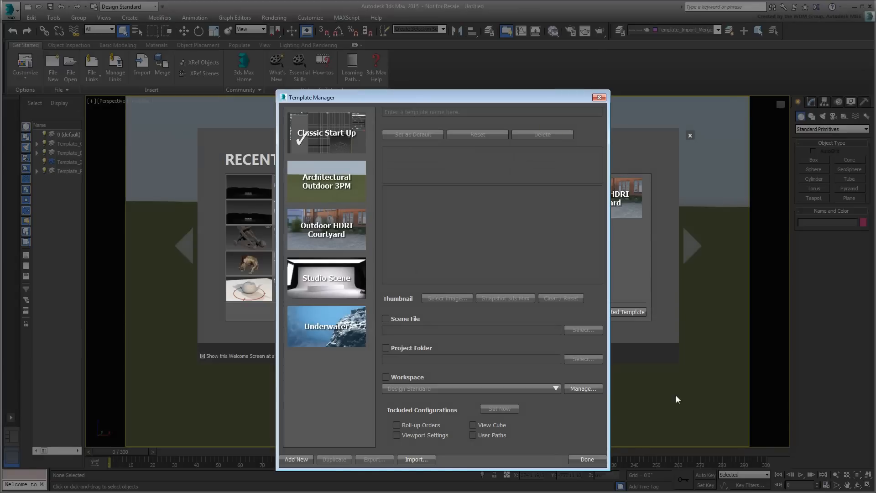
- Delete the Architectural Outdoor 10PM copy, reselect Classic Start Up and finish with Done
{"action": "left_click", "coordinate": [327, 181]}
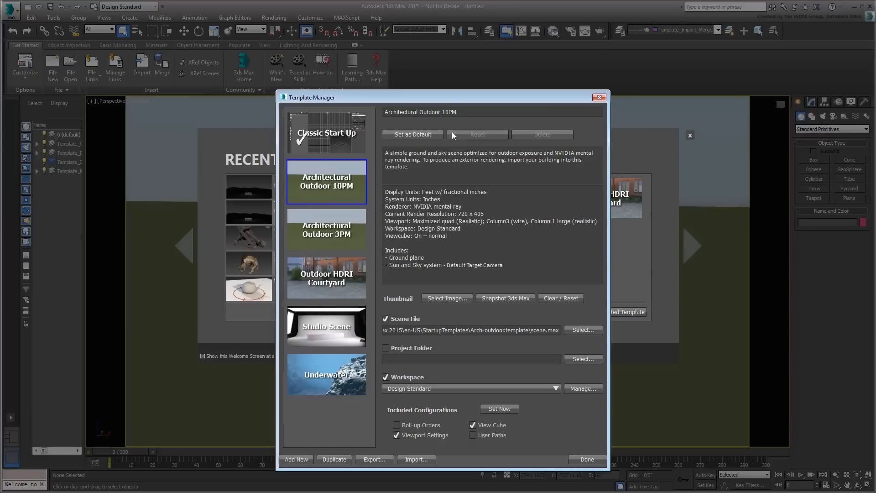
{"action": "left_click", "coordinate": [459, 111]}
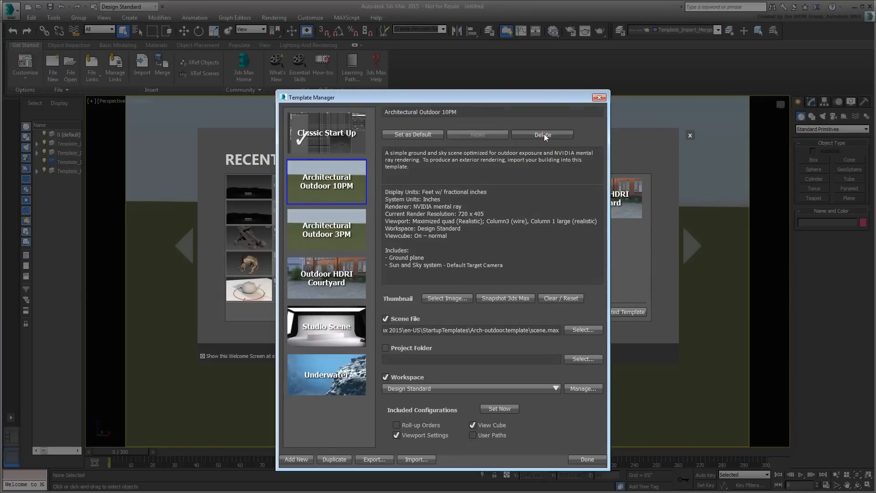
{"action": "left_click", "coordinate": [541, 134]}
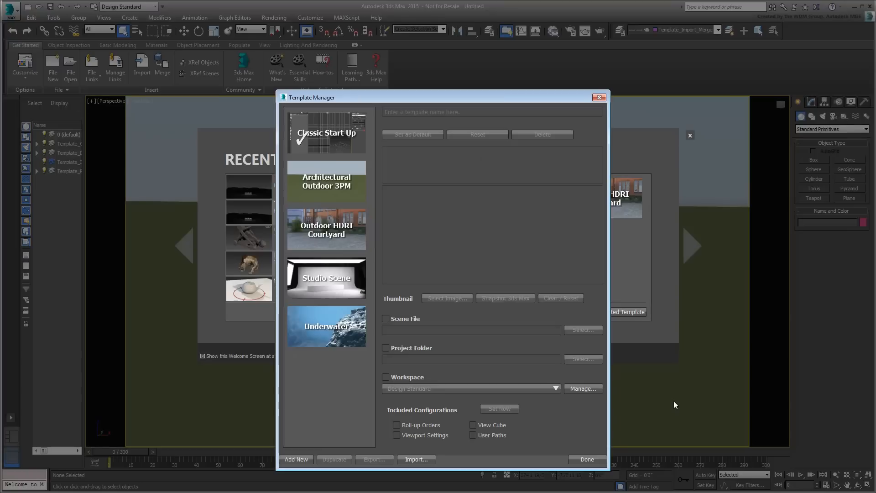
{"action": "left_click", "coordinate": [326, 133]}
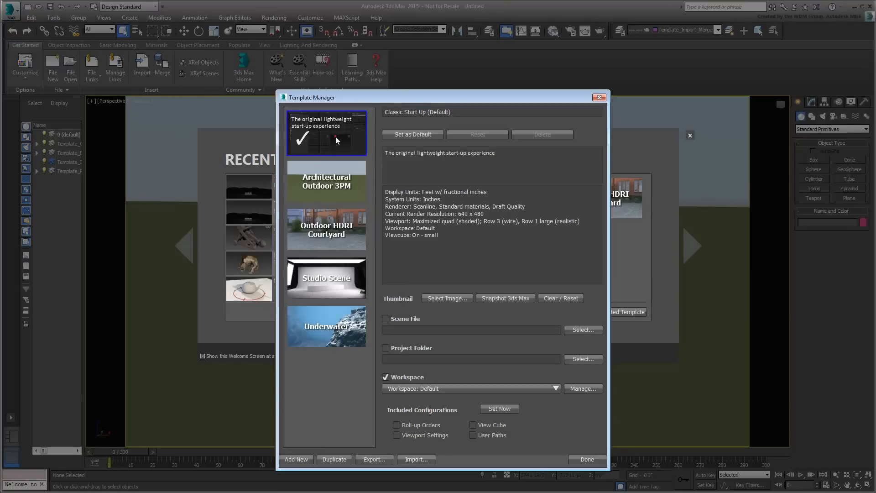
{"action": "left_click", "coordinate": [326, 133]}
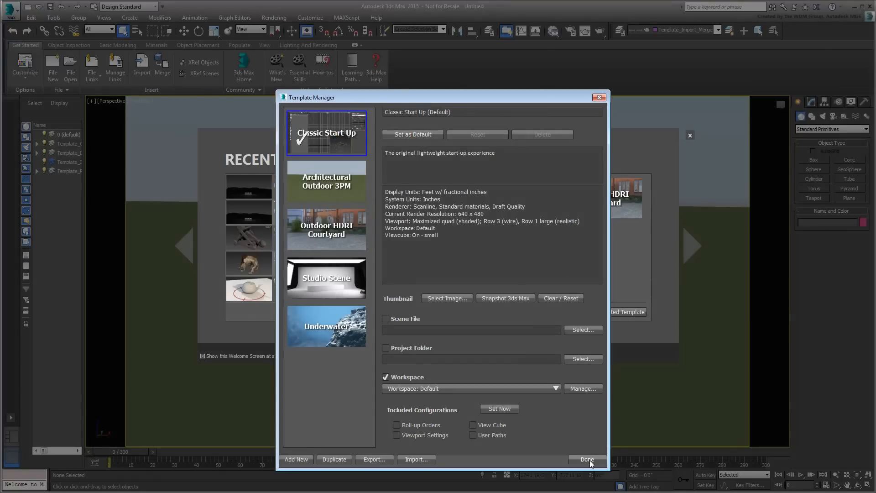
{"action": "left_click", "coordinate": [586, 459]}
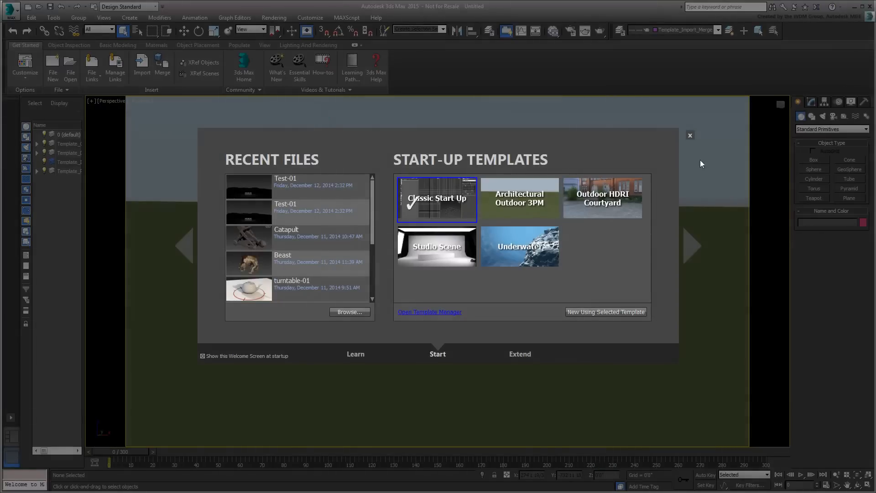
- Dismiss the welcome screen and reset 3ds Max to an empty default four-viewport scene, confirming with Yes
{"action": "left_click", "coordinate": [690, 135]}
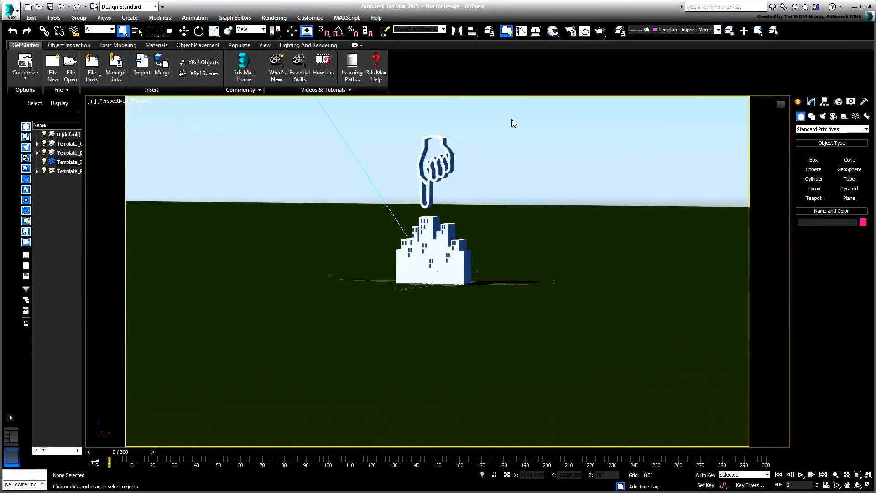
{"action": "left_click", "coordinate": [11, 9]}
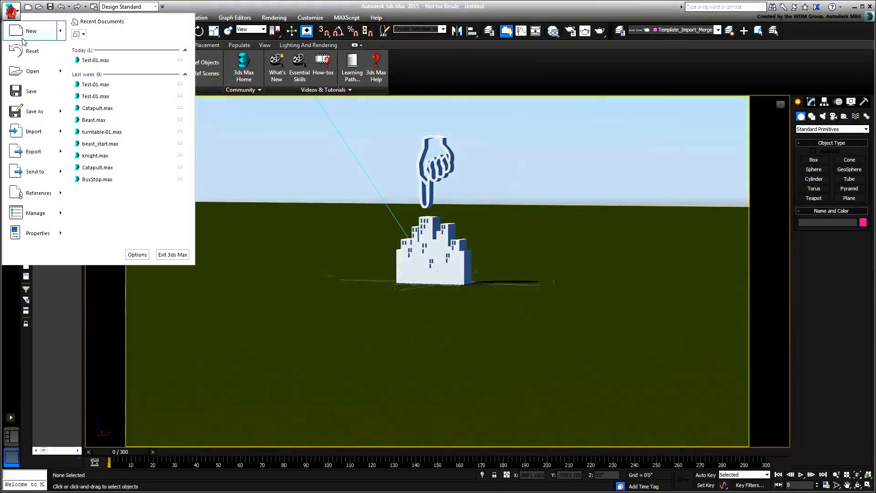
{"action": "left_click", "coordinate": [32, 51]}
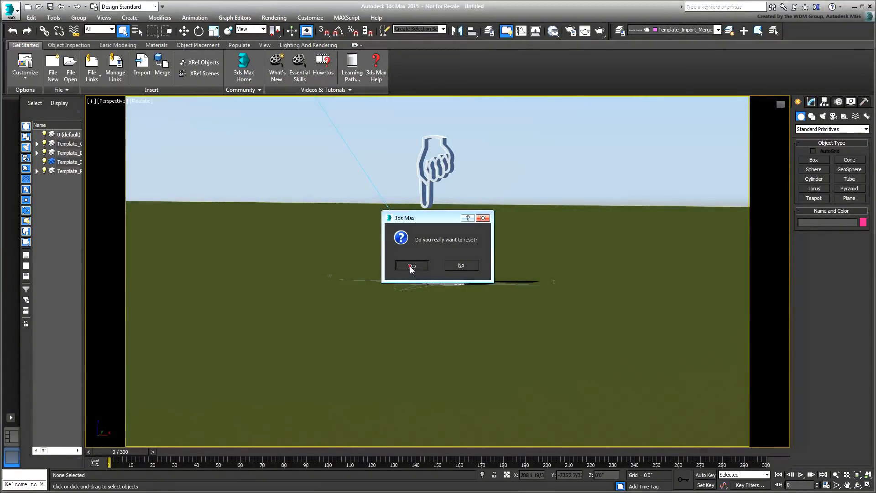
{"action": "left_click", "coordinate": [410, 264]}
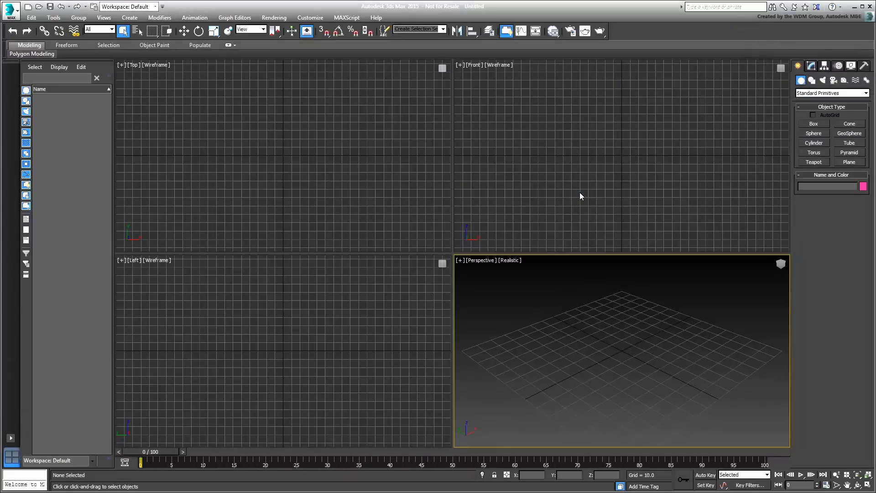